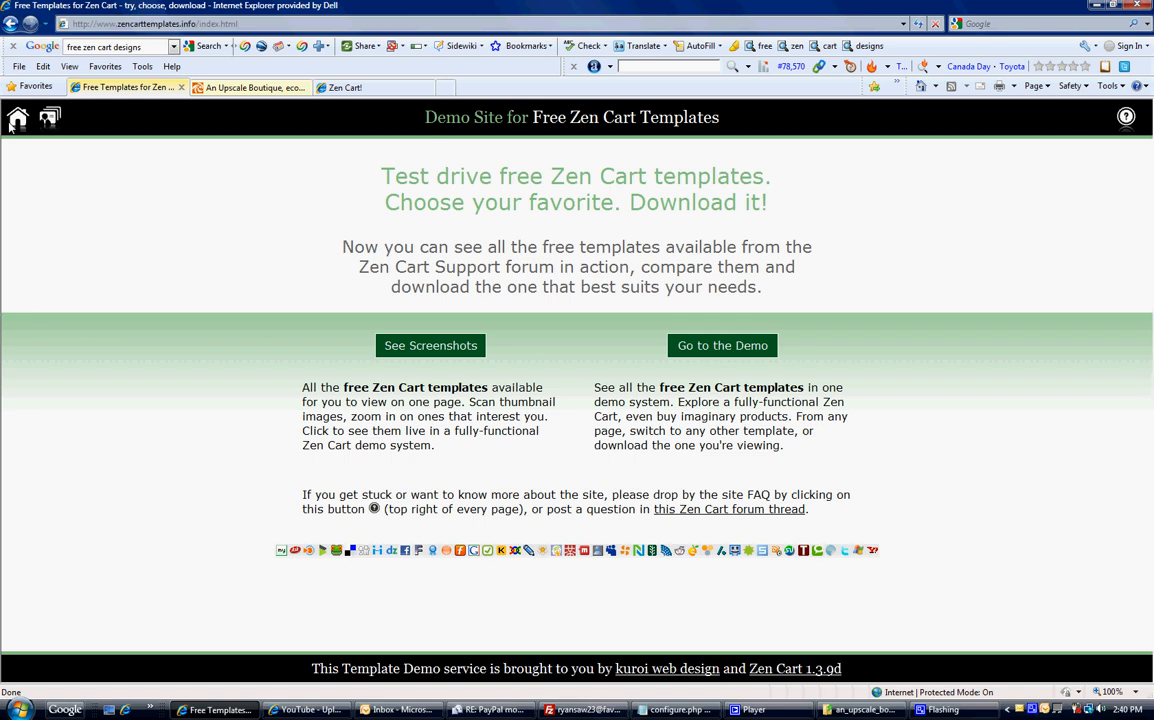
pyautogui.moveTo(404, 320)
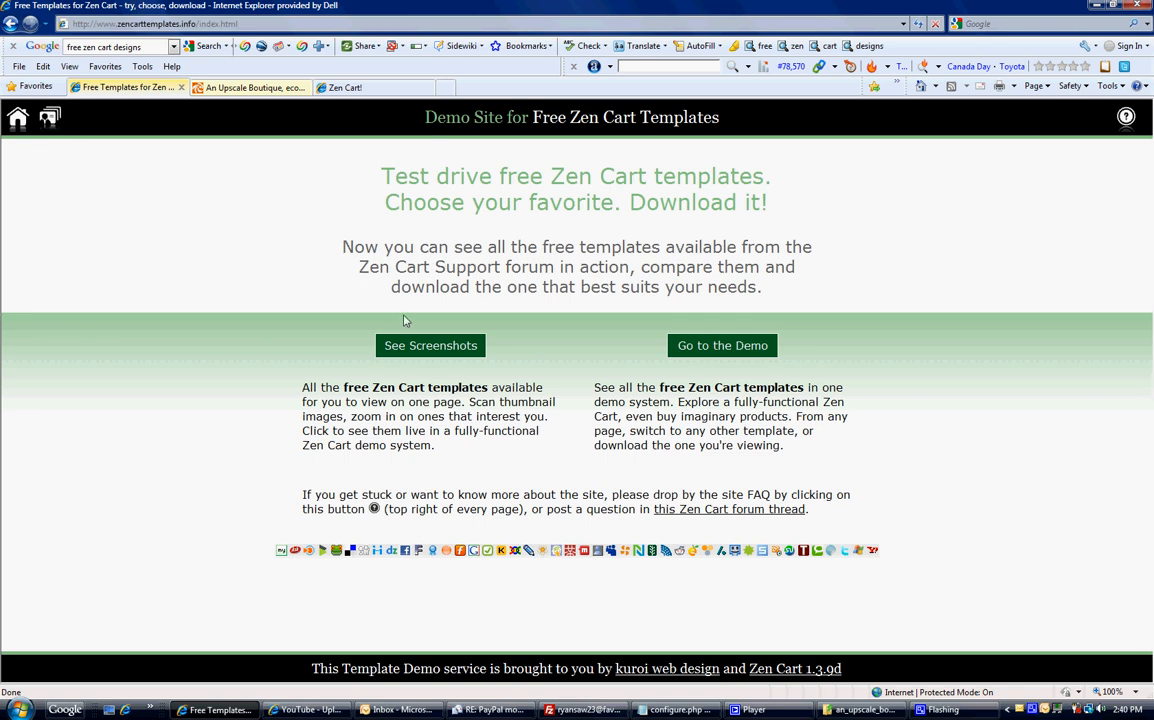
# View the screenshots gallery of all free templates on the demo site.
pyautogui.click(430, 344)
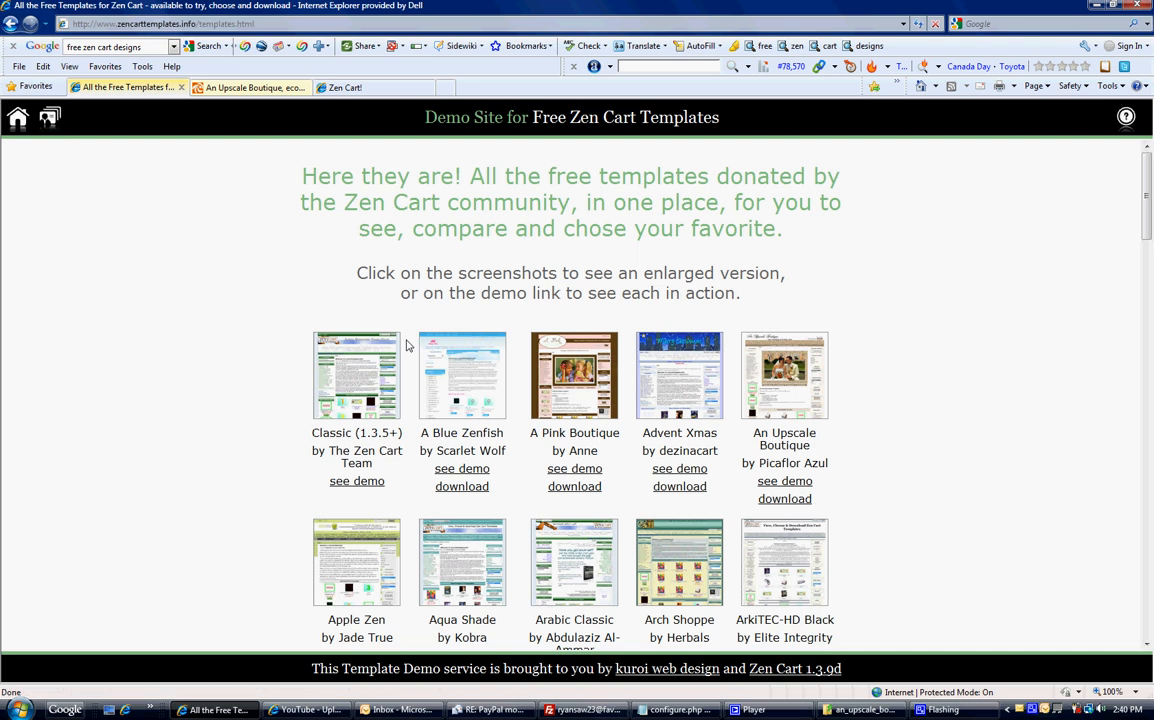
pyautogui.moveTo(784, 498)
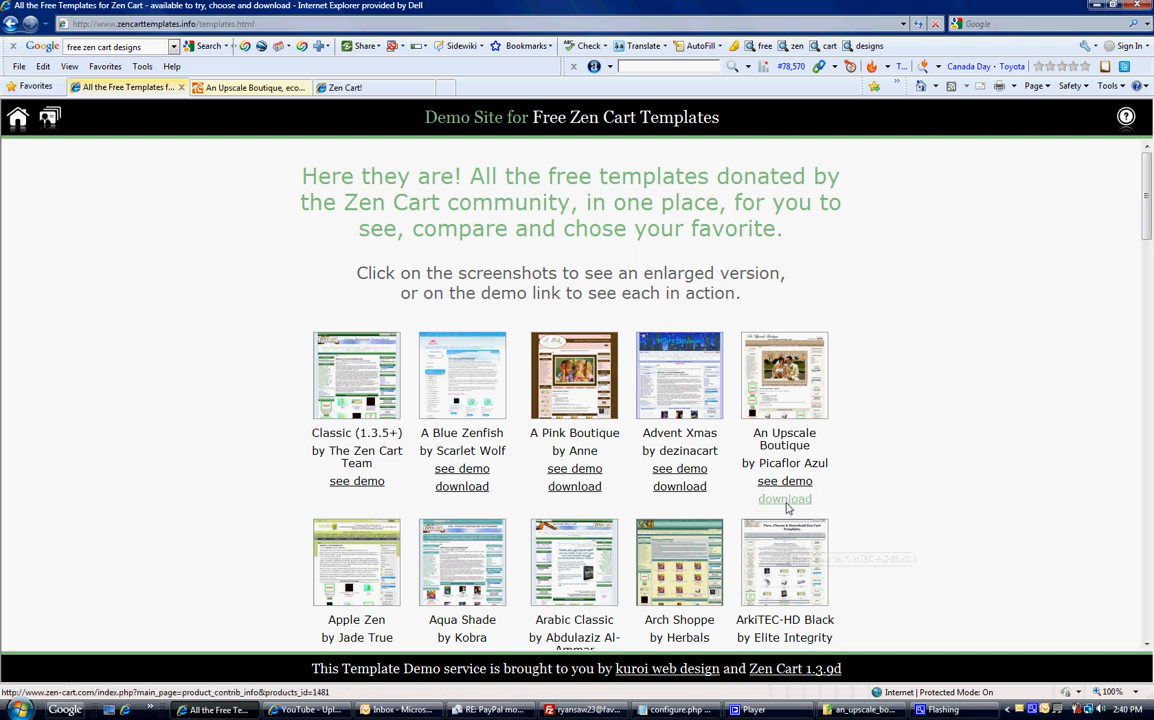
pyautogui.moveTo(784, 498)
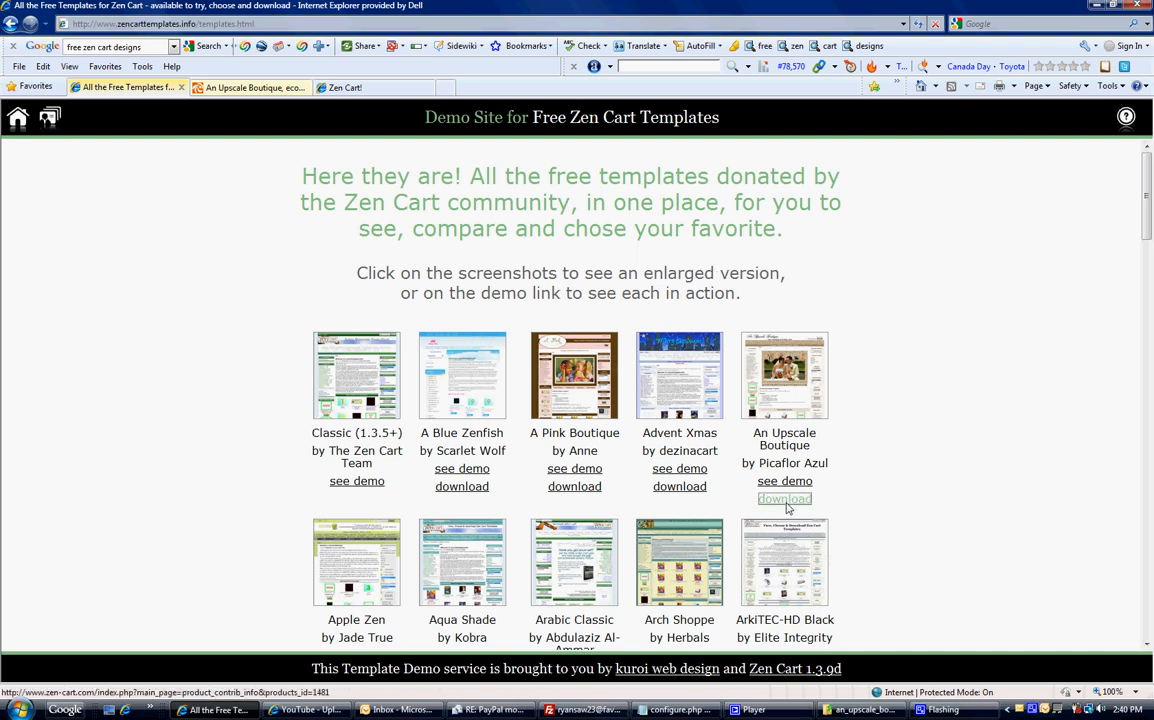
# Follow the An Upscale Boutique download link to its Zen Cart add-on page.
pyautogui.click(784, 498)
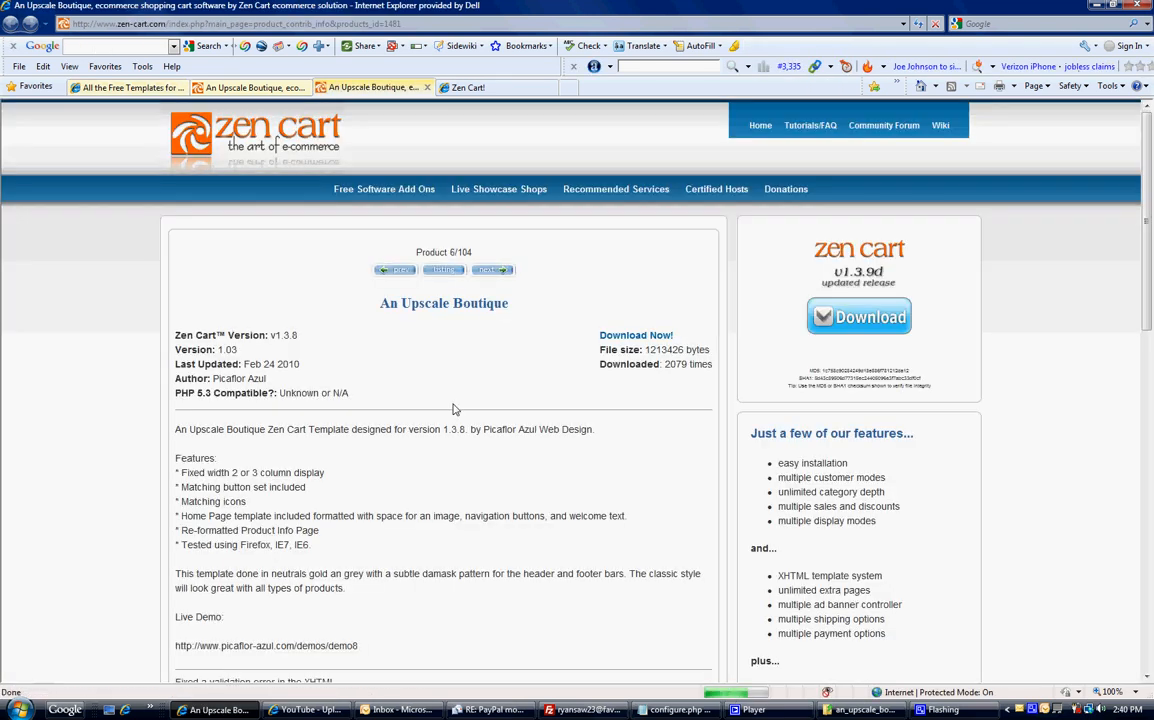
pyautogui.moveTo(616, 472)
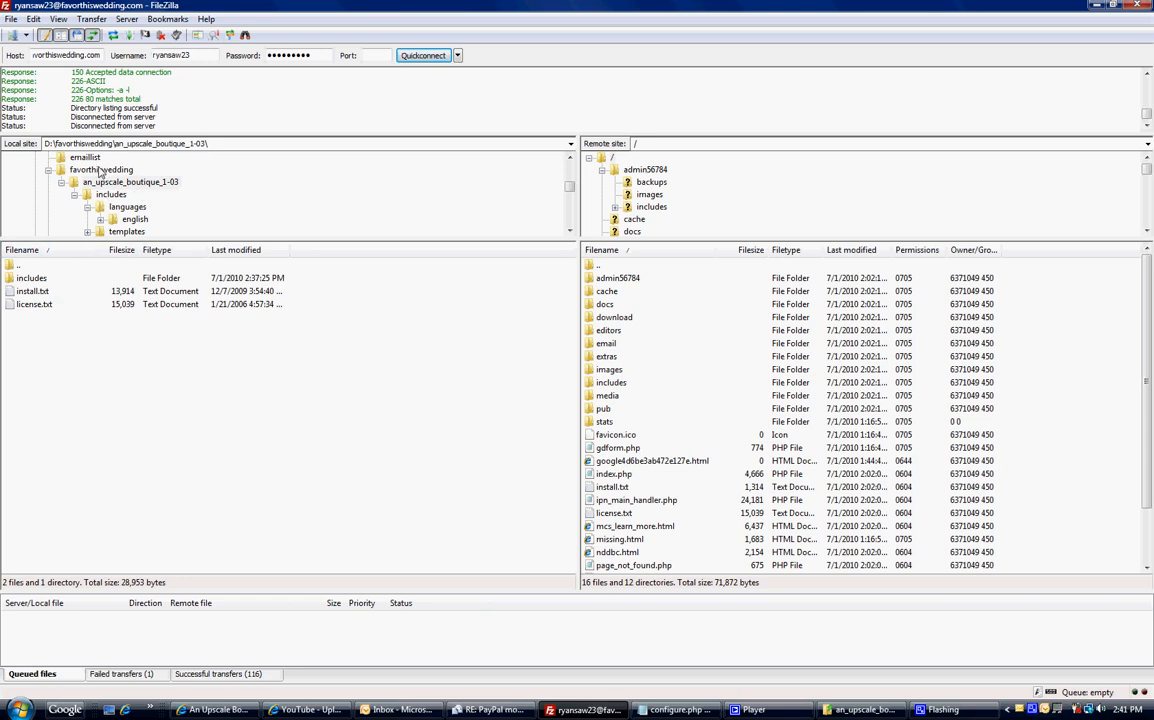
# Browse into favorthiswedding and the unzipped an_upscale_boutique folder, reaching its includes folder.
pyautogui.click(100, 168)
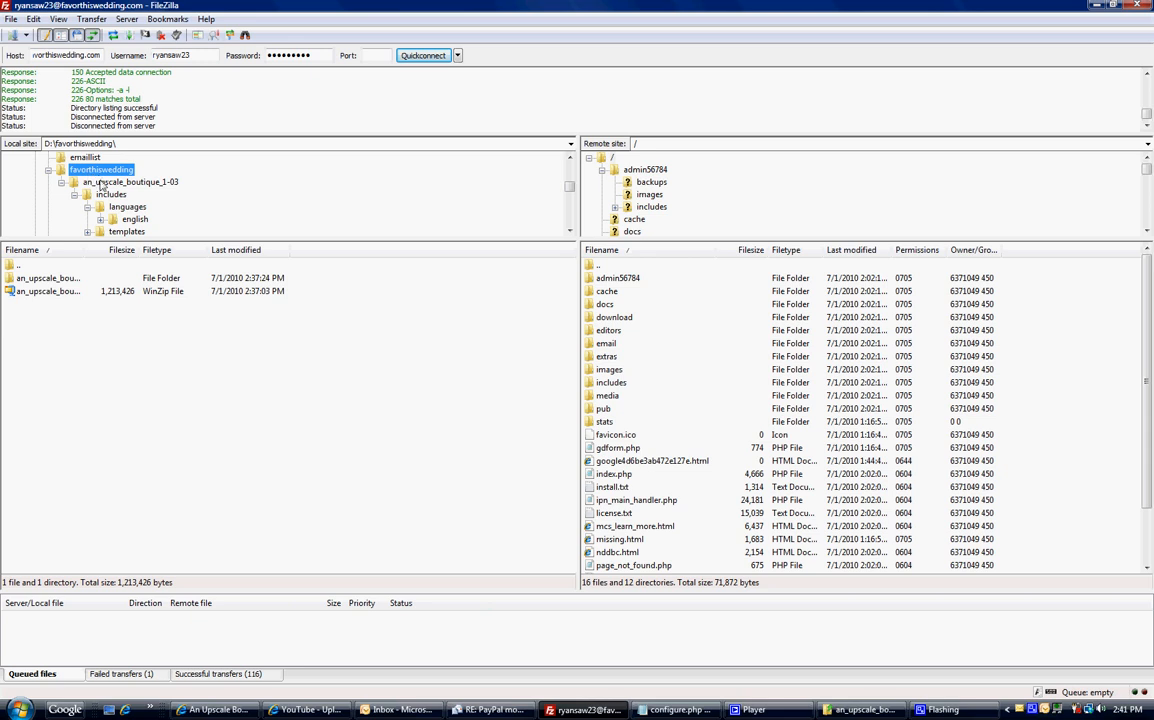
pyautogui.click(128, 182)
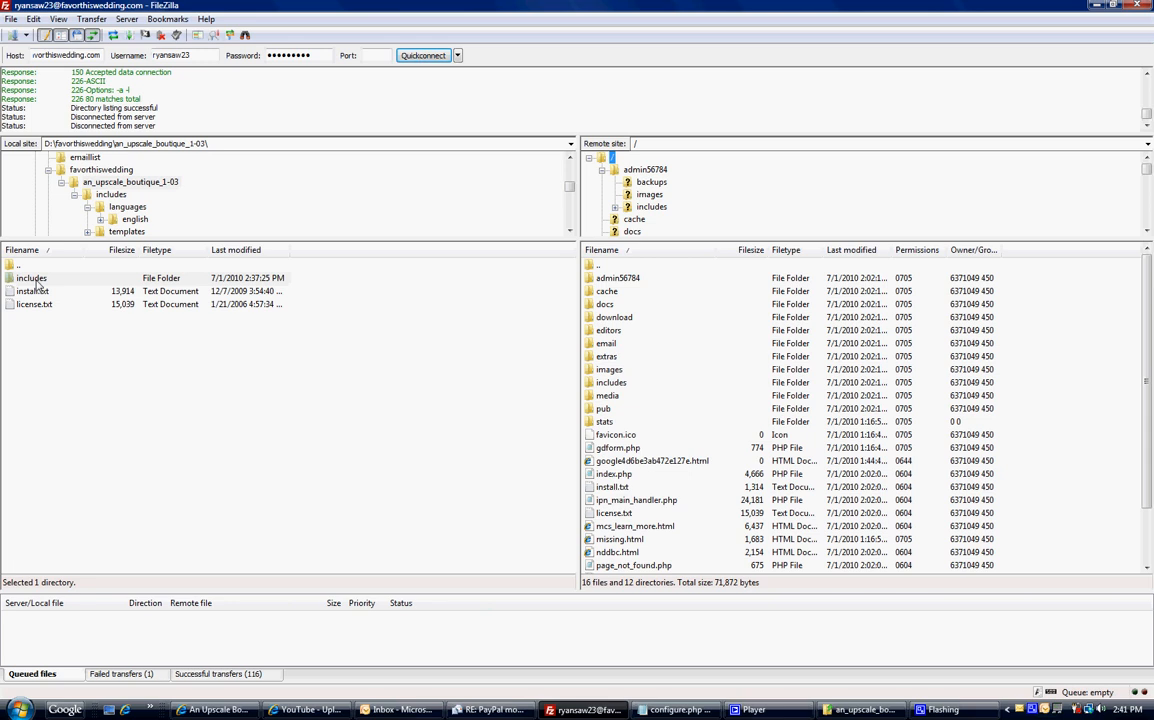
pyautogui.rightClick(32, 278)
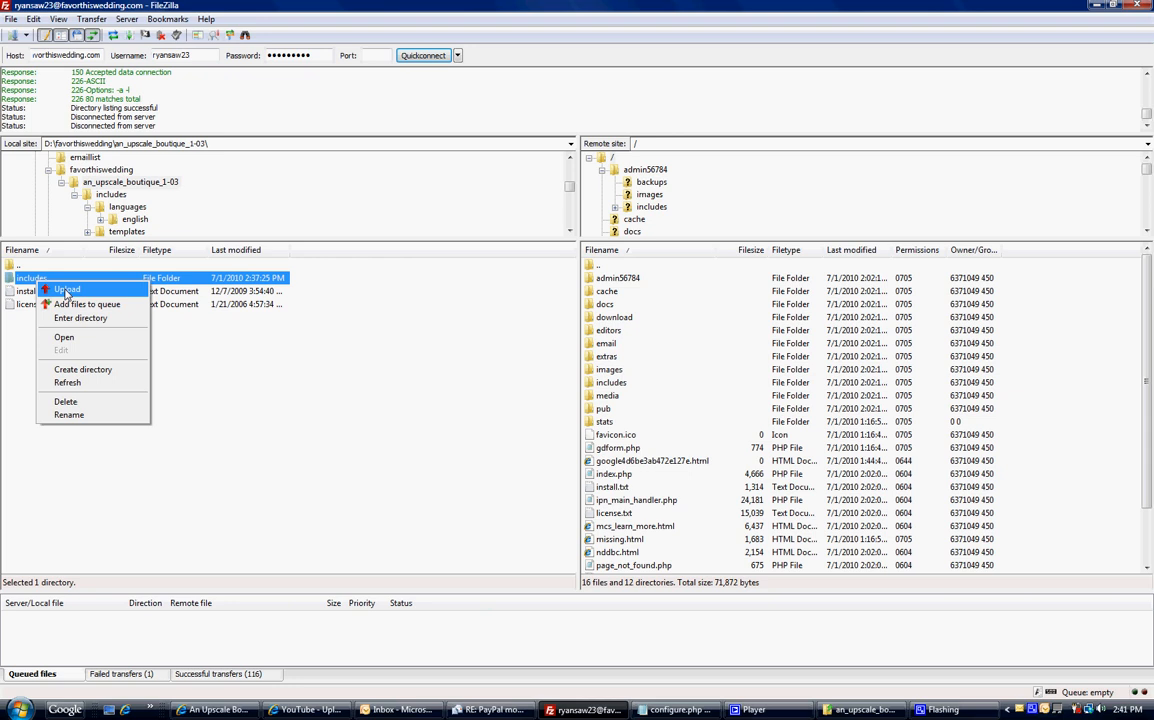
# Upload the template's includes folder to the web server and return to the browser.
pyautogui.click(68, 290)
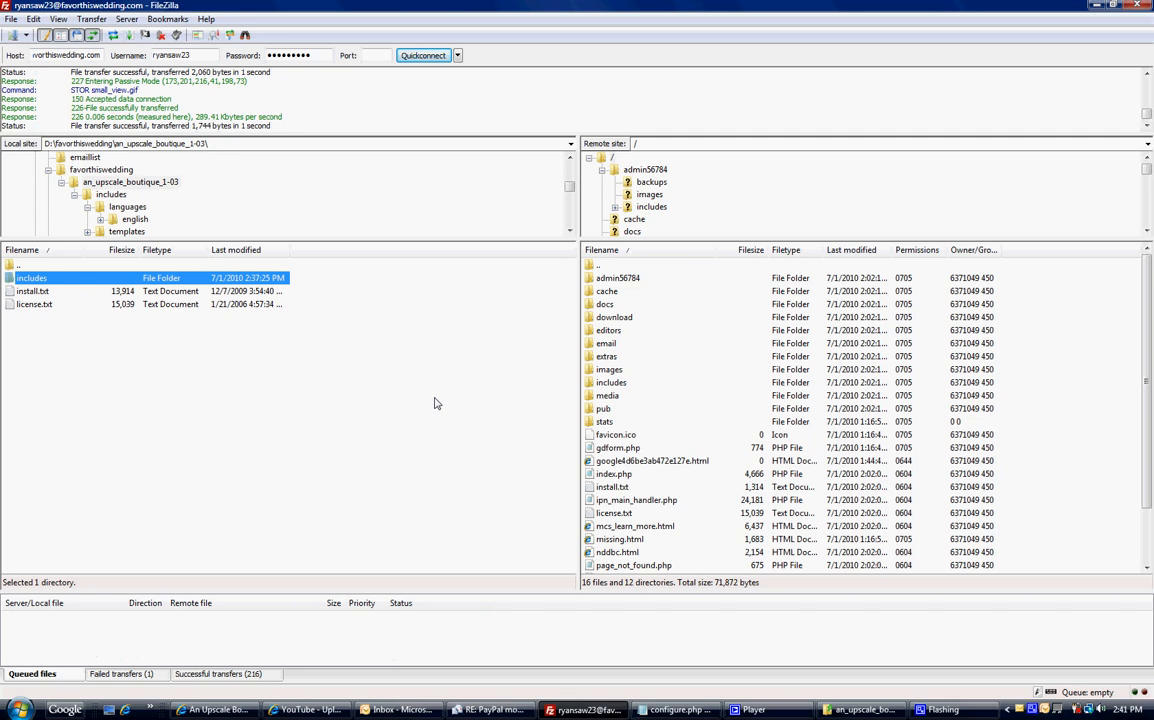
pyautogui.moveTo(344, 688)
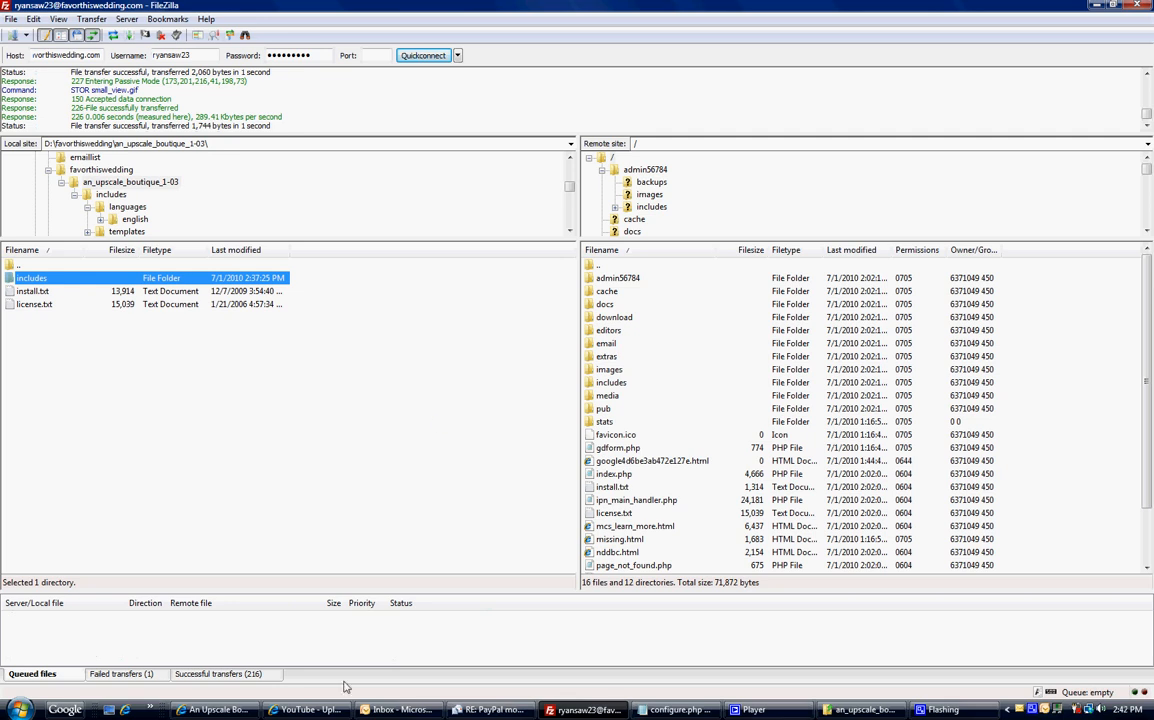
pyautogui.click(308, 708)
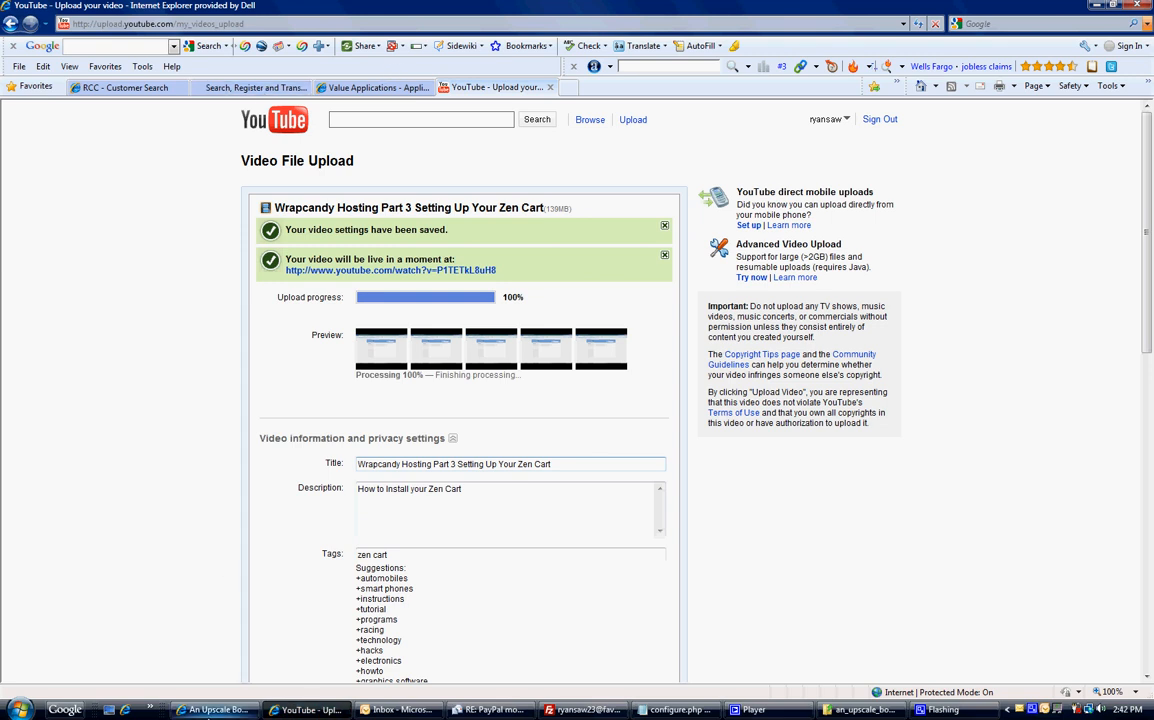
# Reach Template Selection under the admin Tools menu and begin editing the store template.
pyautogui.click(470, 88)
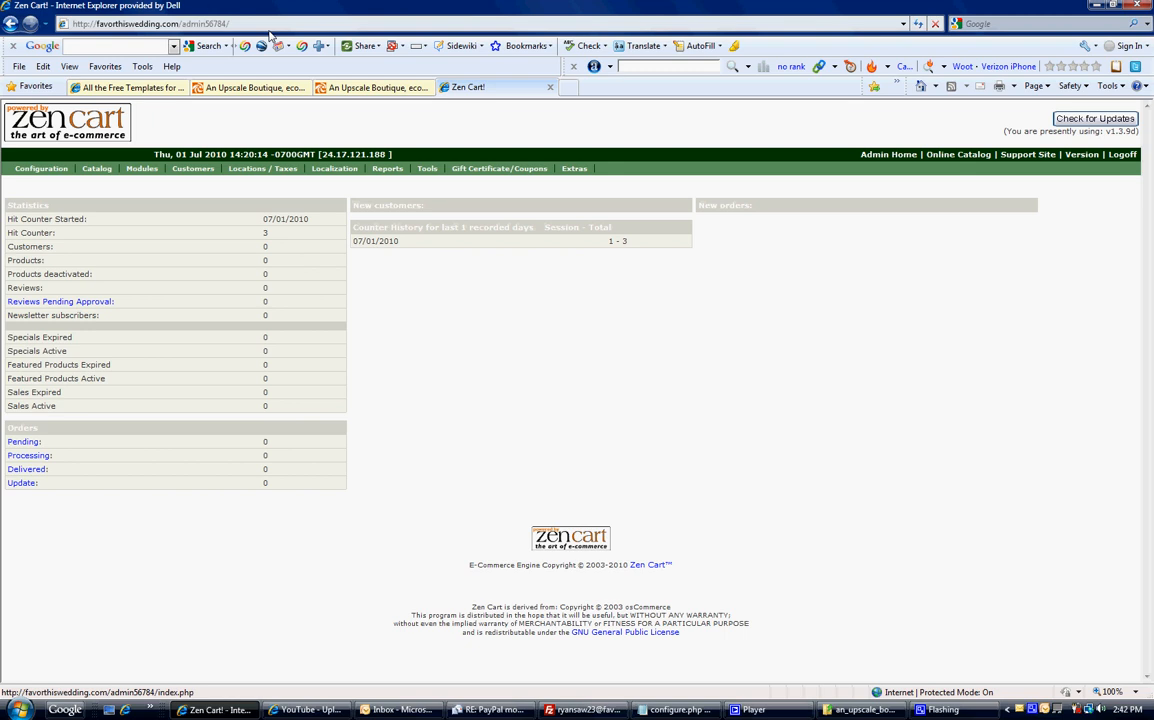
pyautogui.click(428, 168)
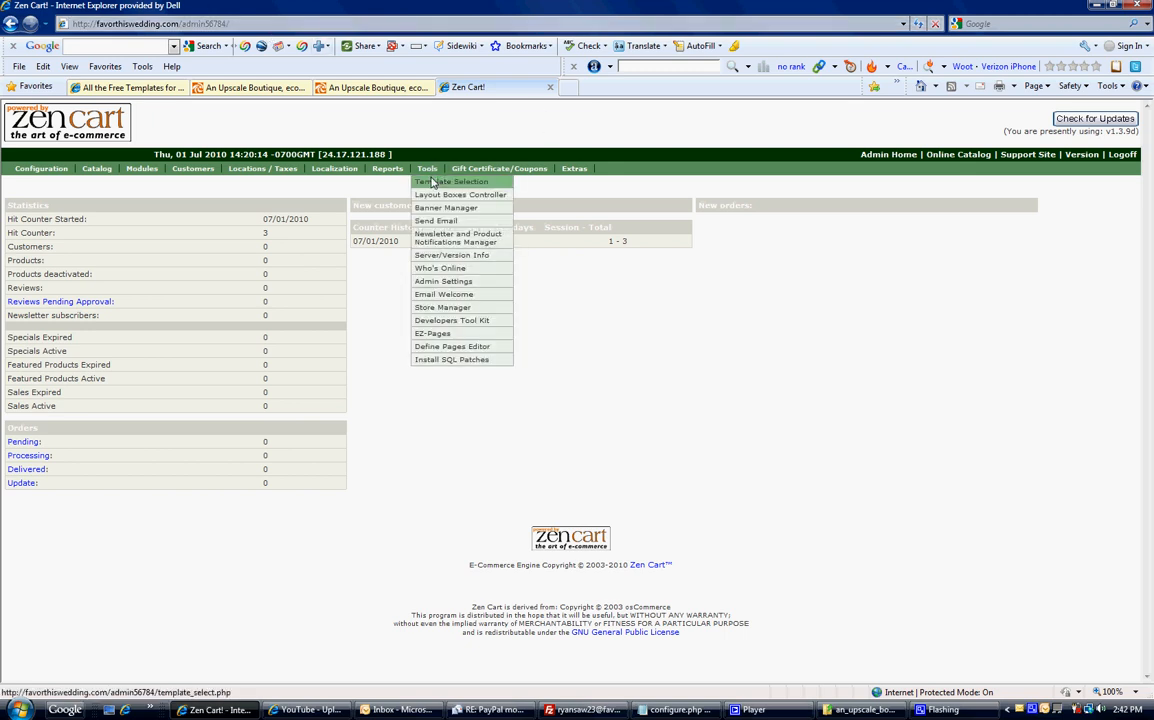
pyautogui.click(452, 180)
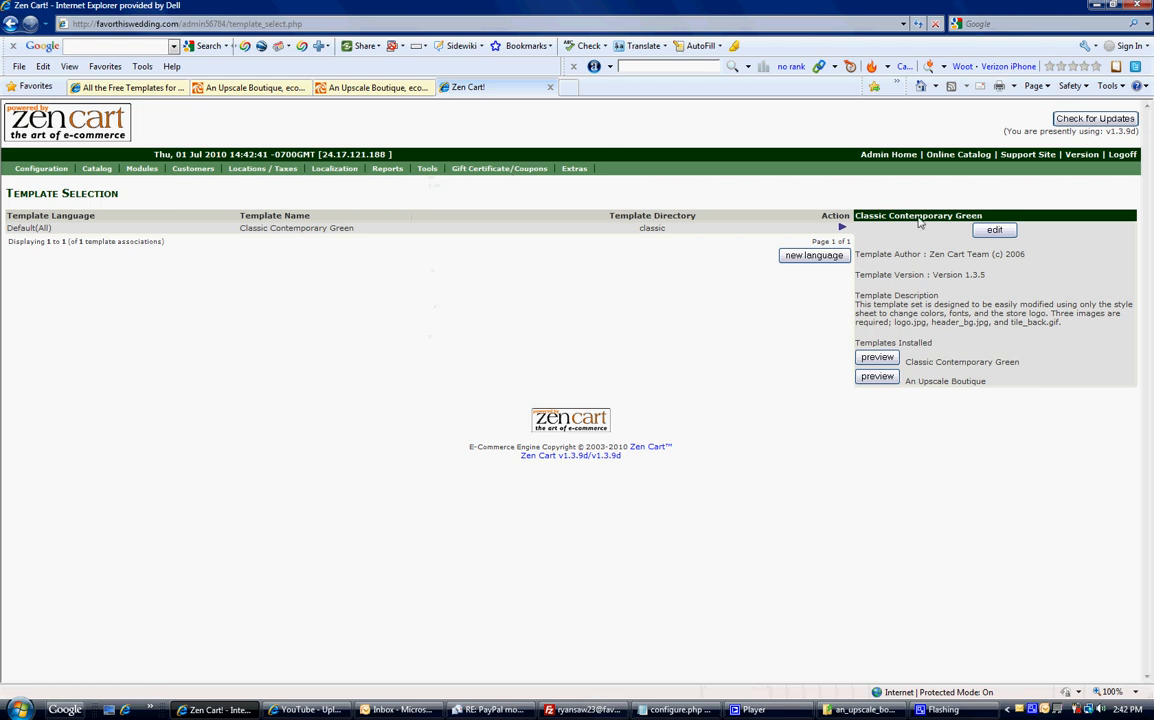
pyautogui.click(992, 228)
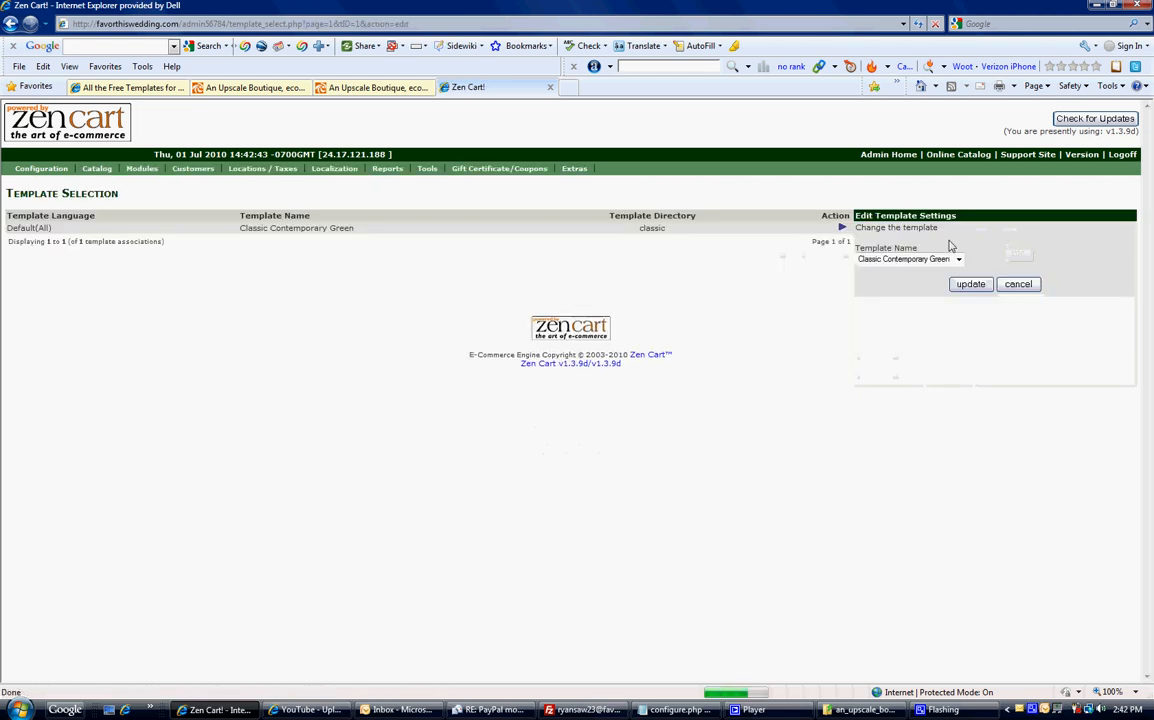
# Choose An Upscale Boutique as the template and save, replacing Classic Contemporary Green.
pyautogui.click(956, 260)
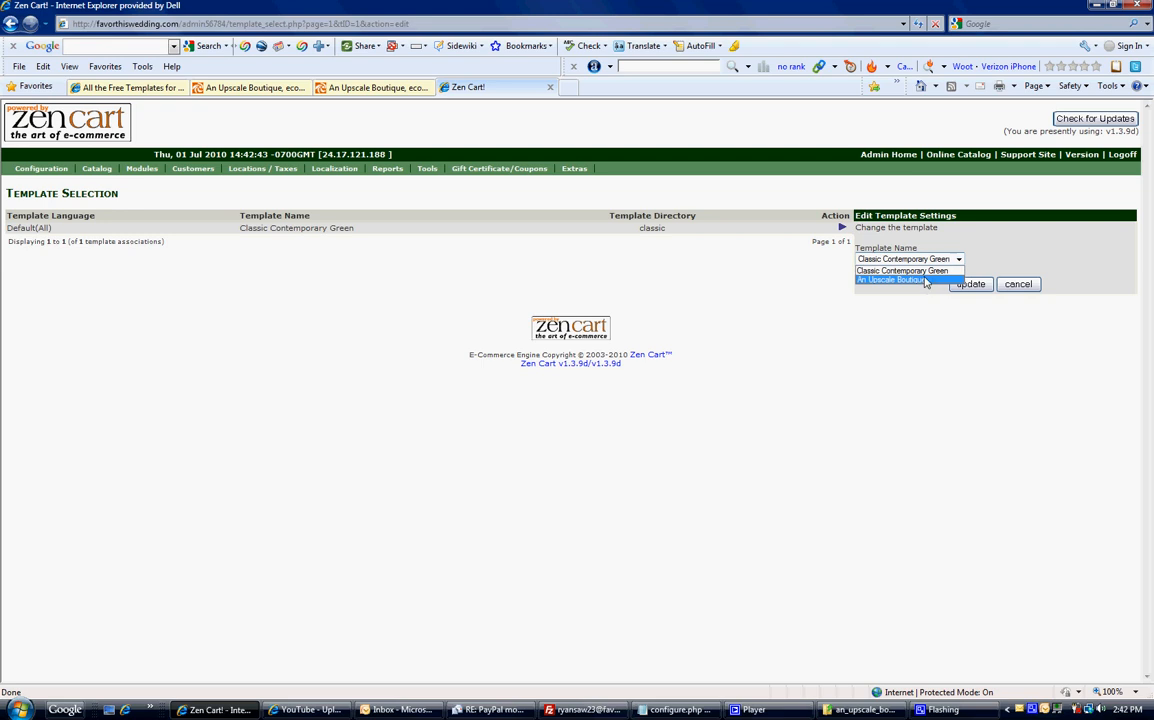
pyautogui.click(890, 280)
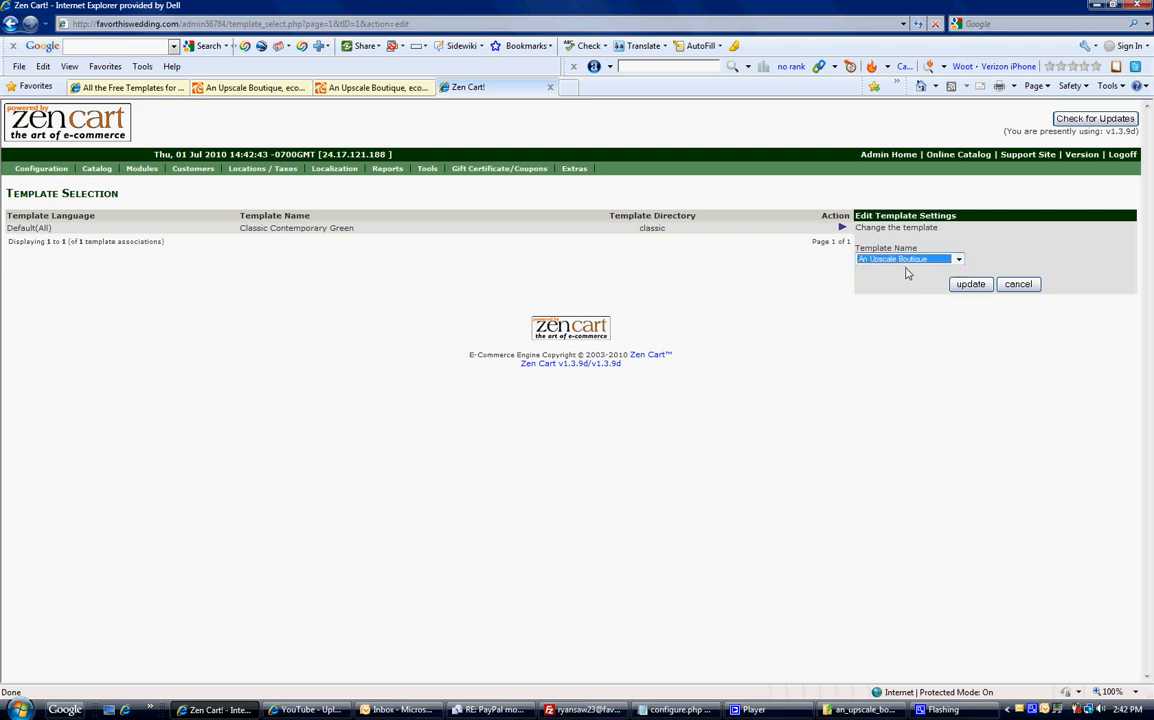
pyautogui.moveTo(970, 284)
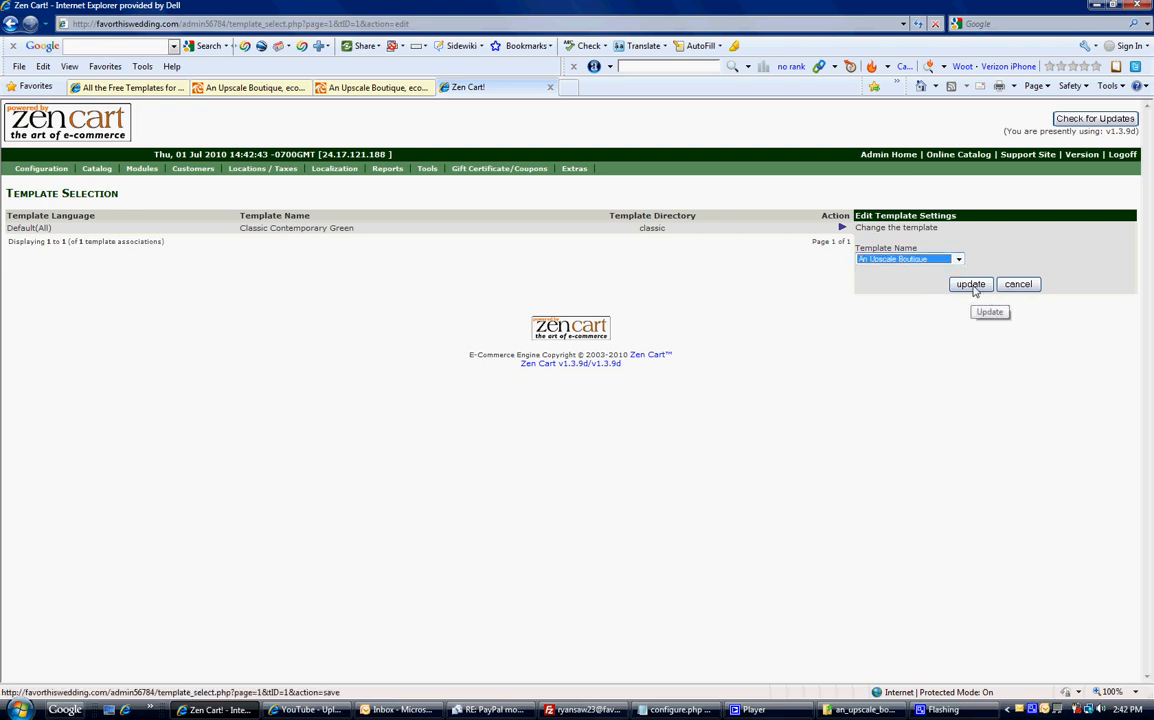
pyautogui.click(970, 284)
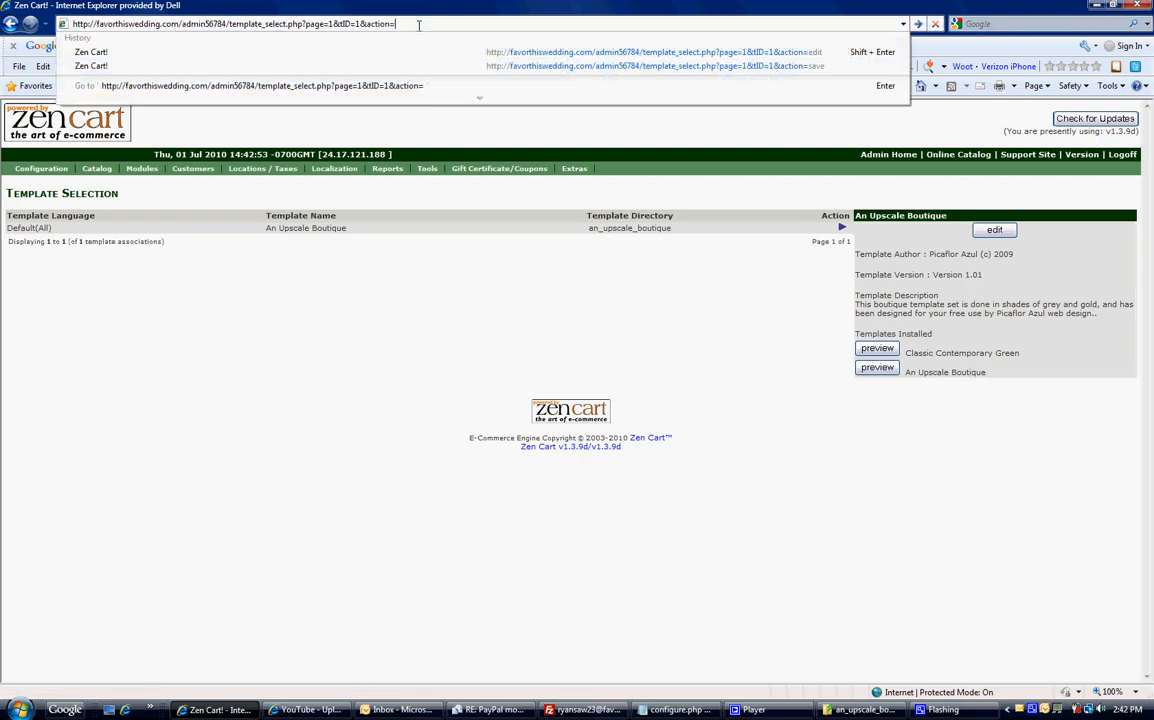
pyautogui.write('http://favorthiswedding.com/a')
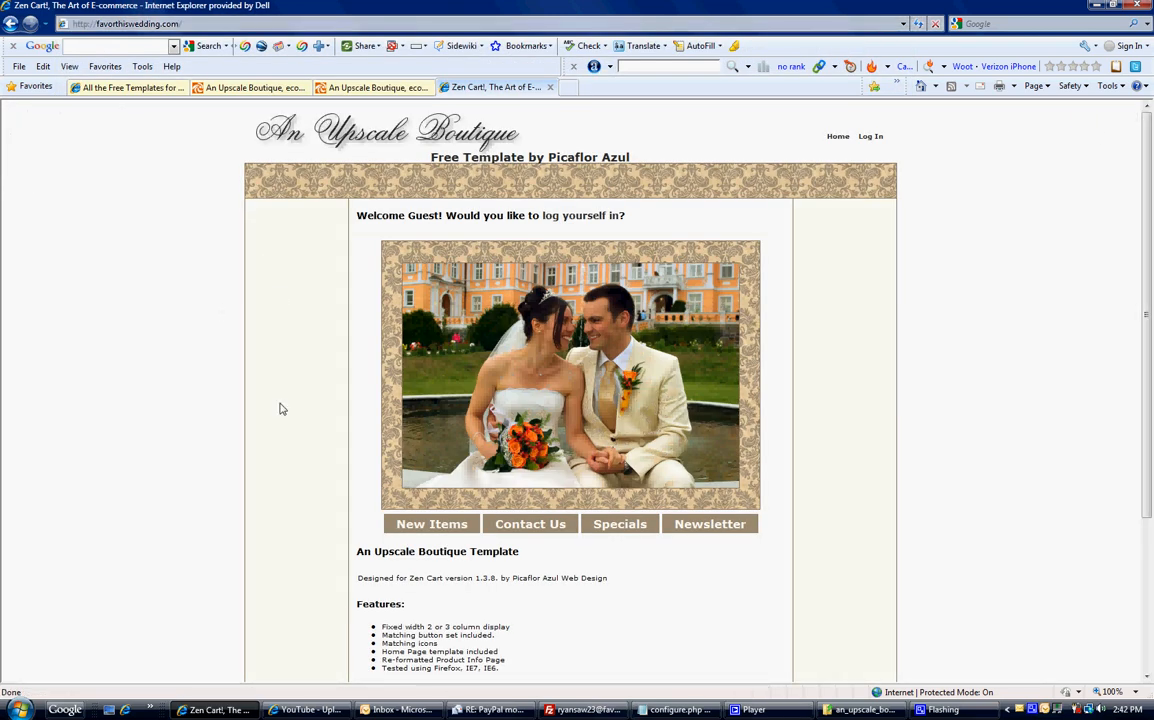
pyautogui.moveTo(848, 436)
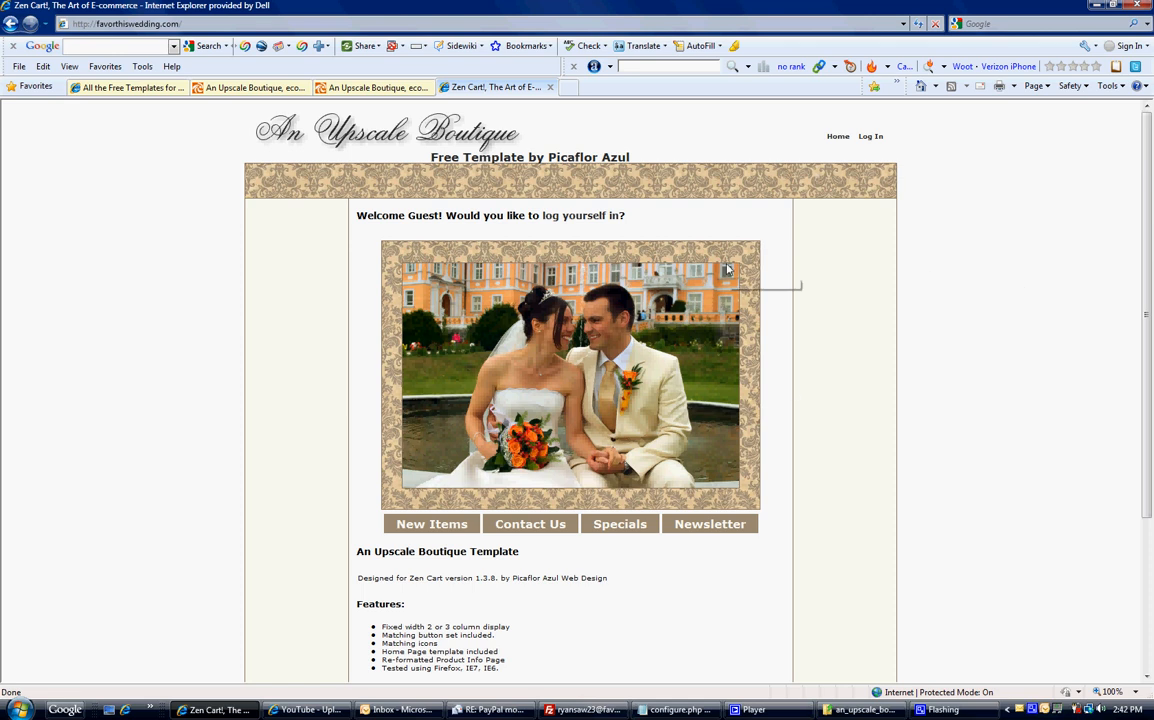
pyautogui.moveTo(700, 216)
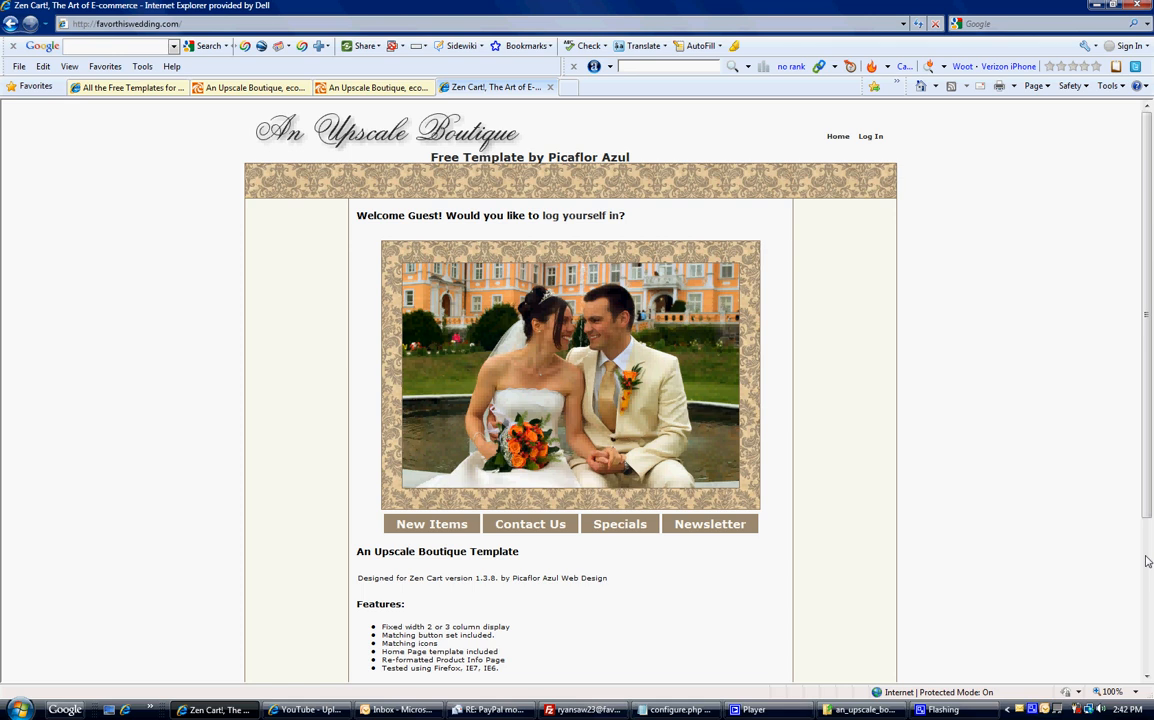
pyautogui.scroll(-3)
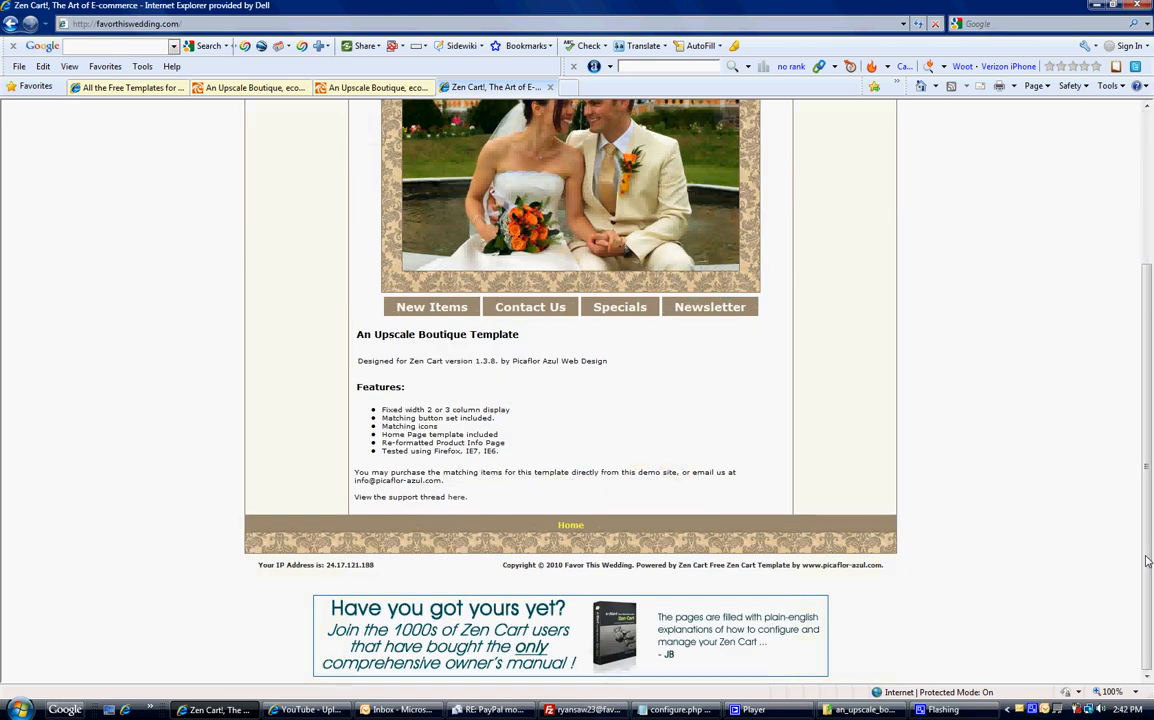